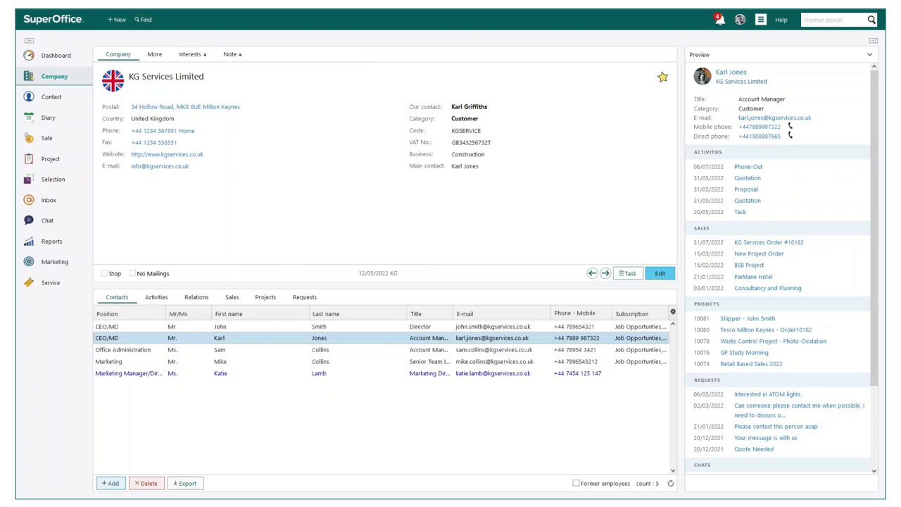
{"action": "mouse_move", "coordinate": [278, 272]}
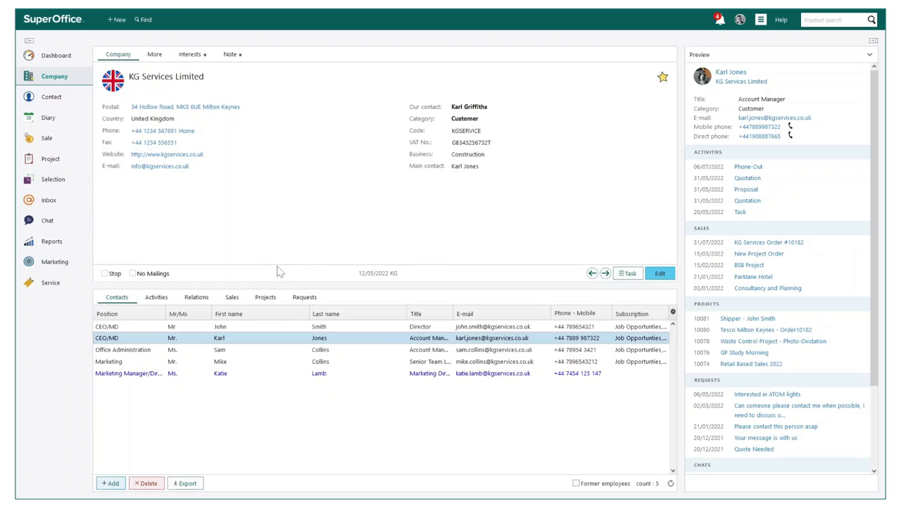
Preview the New Product Launch project from KG Services Limited's Projects list.
{"action": "left_click", "coordinate": [265, 297]}
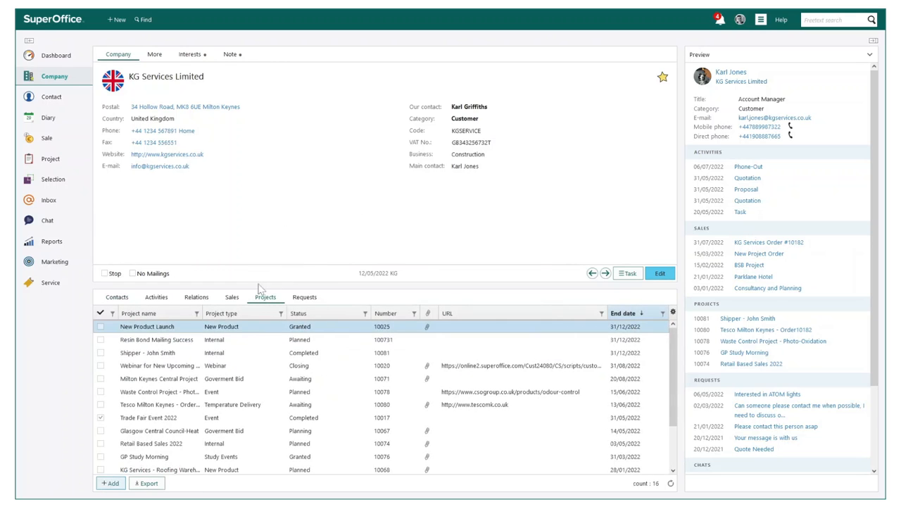
{"action": "left_click", "coordinate": [147, 326]}
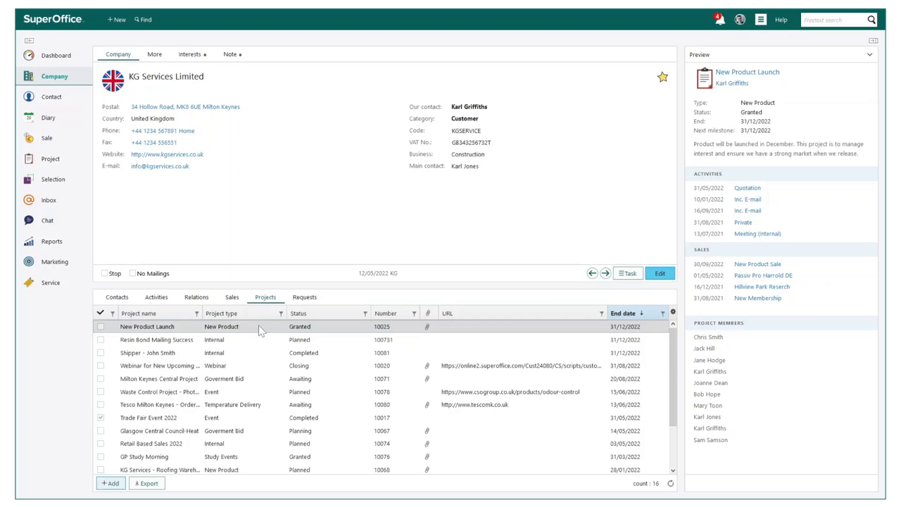
{"action": "mouse_move", "coordinate": [261, 331]}
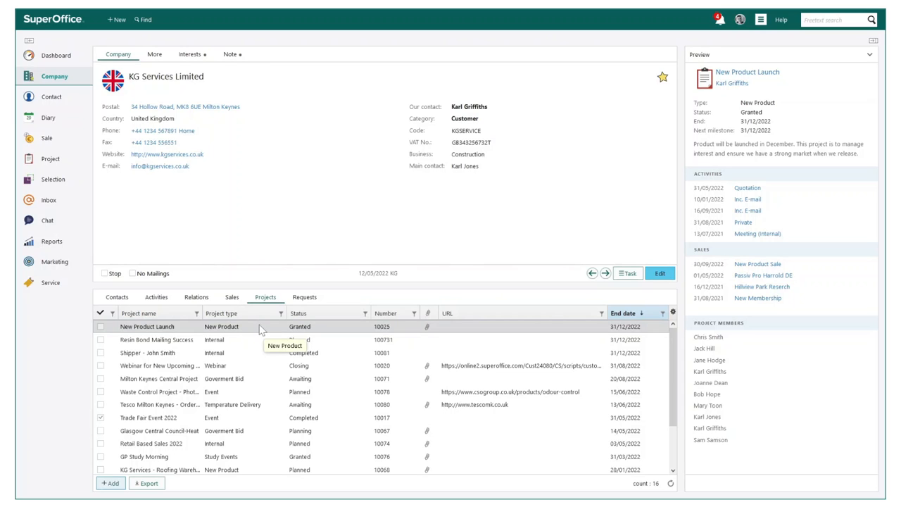
{"action": "scroll", "scroll_direction": "down", "scroll_amount": 3}
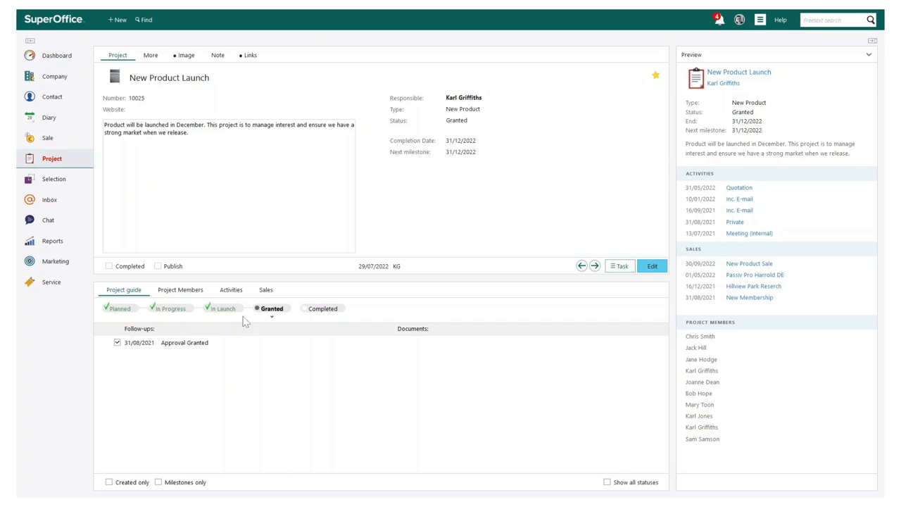
{"action": "mouse_move", "coordinate": [118, 308]}
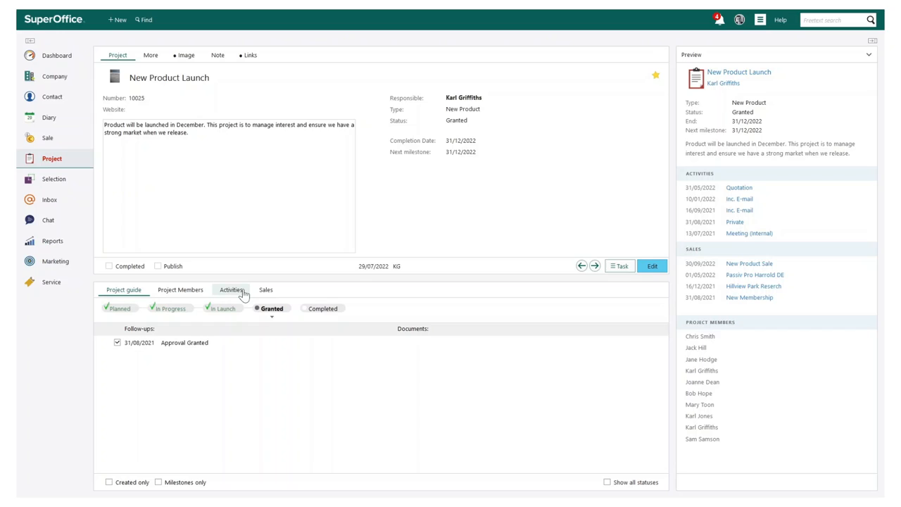
{"action": "mouse_move", "coordinate": [125, 293]}
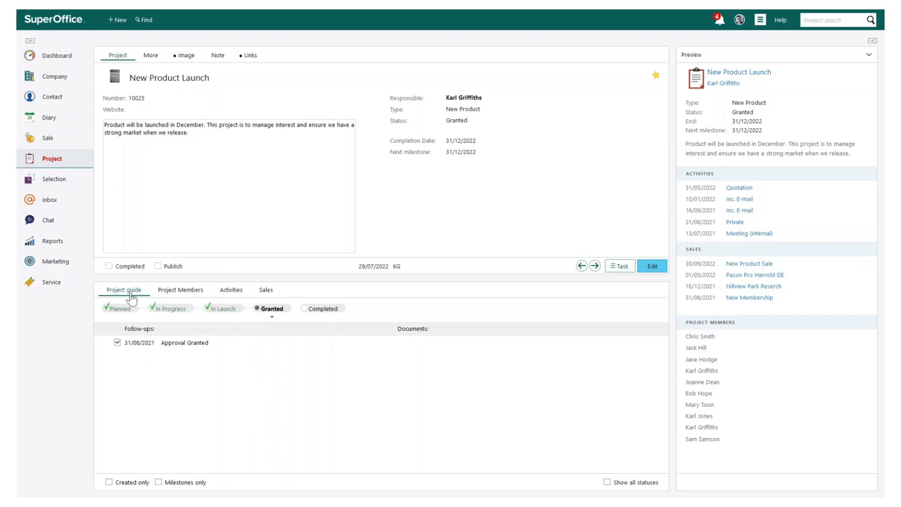
{"action": "mouse_move", "coordinate": [227, 309]}
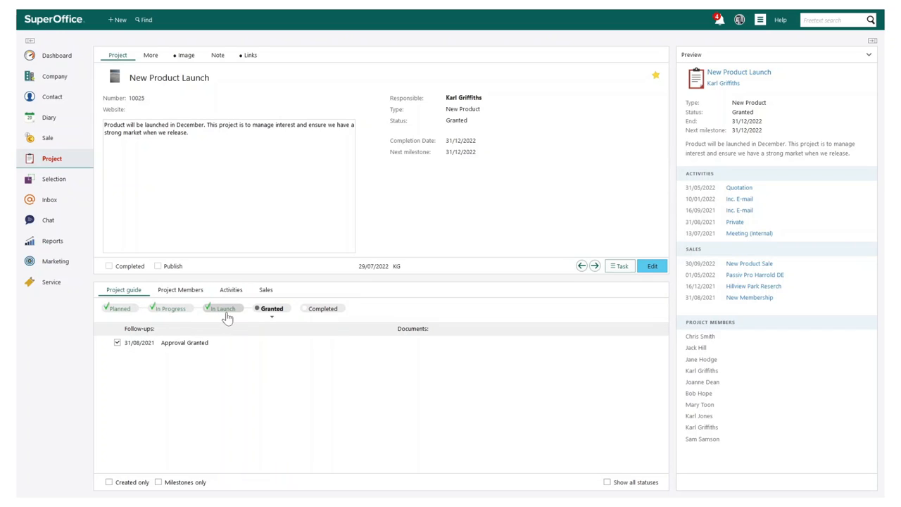
Review the In Progress, Planned and Granted stage follow-ups, then show project members.
{"action": "left_click", "coordinate": [170, 308]}
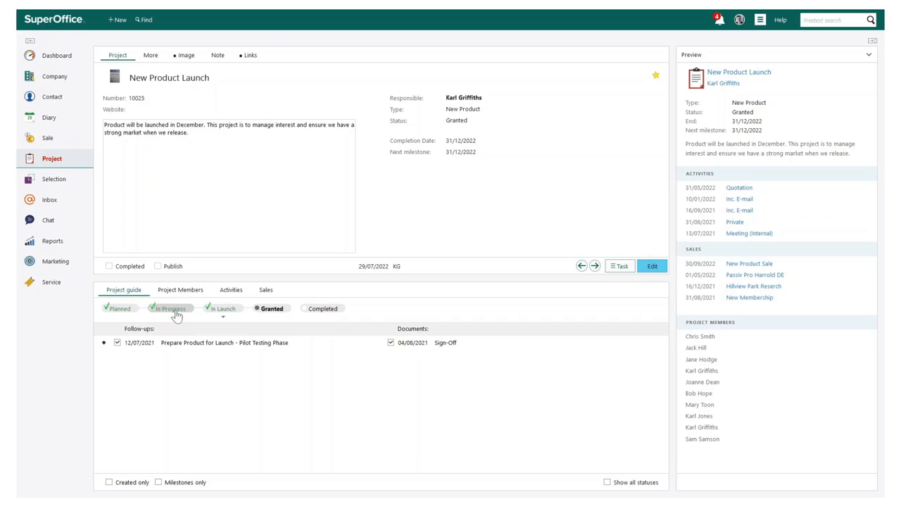
{"action": "left_click", "coordinate": [118, 308]}
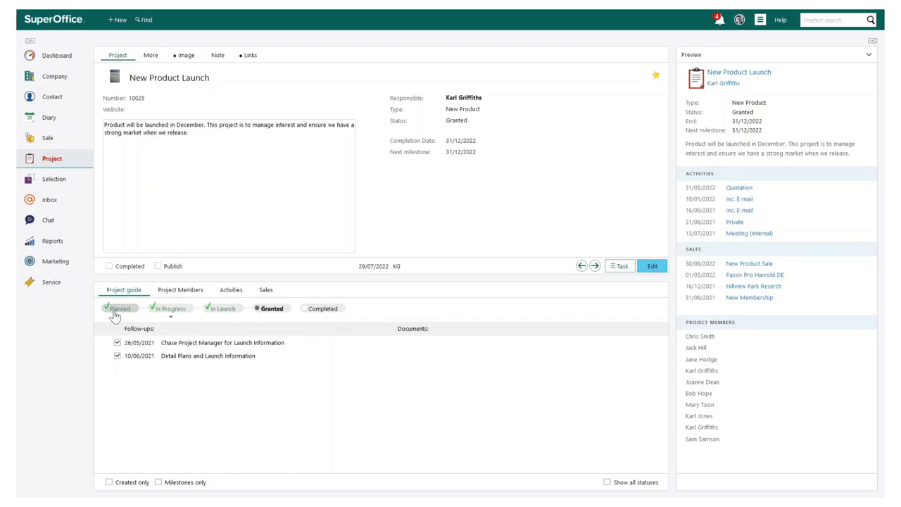
{"action": "left_click", "coordinate": [272, 308]}
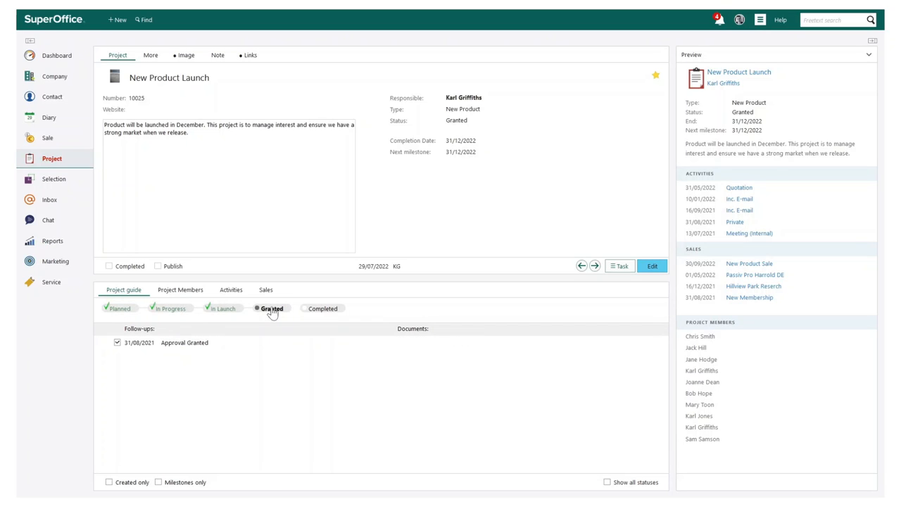
{"action": "left_click", "coordinate": [180, 289]}
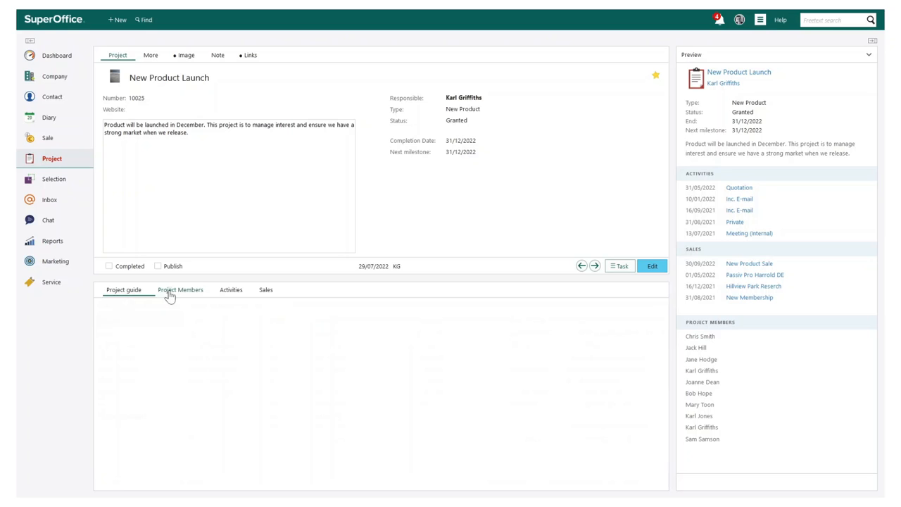
Expand the Project Manager member group, remove the Function grouping, then list activities.
{"action": "left_click", "coordinate": [180, 289]}
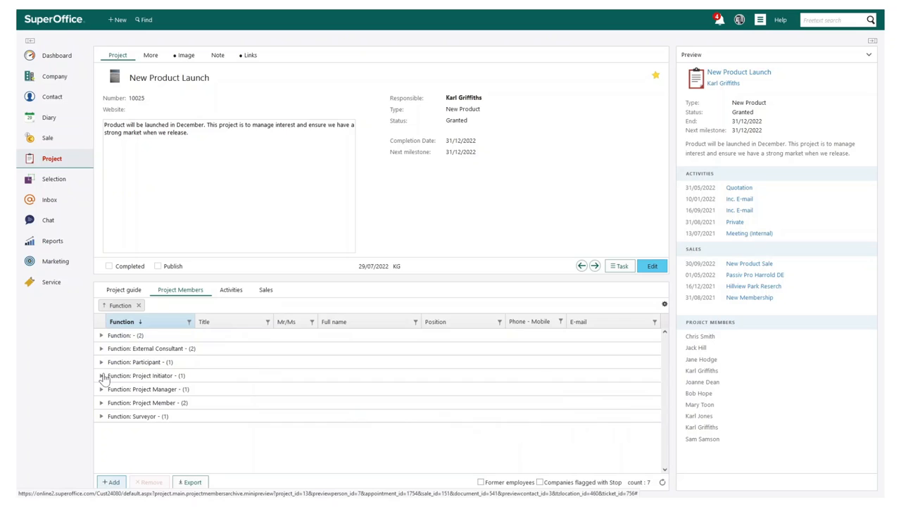
{"action": "left_click", "coordinate": [100, 389]}
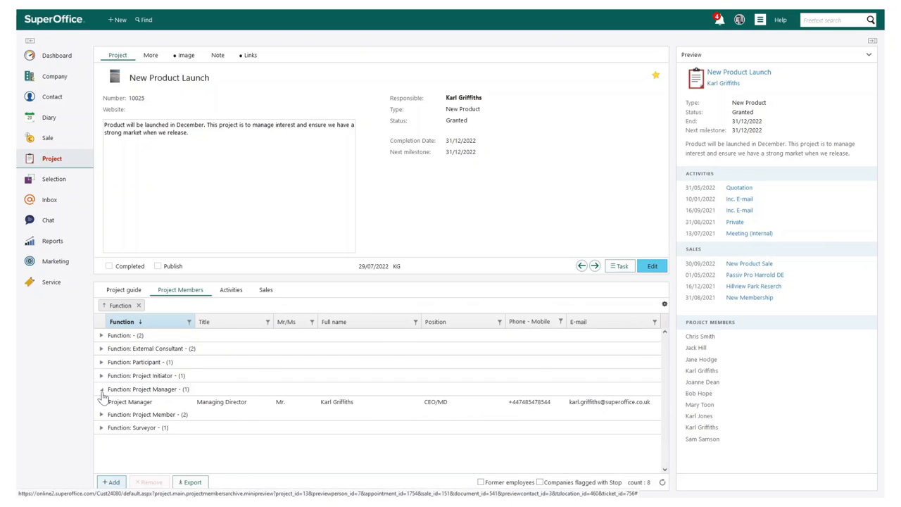
{"action": "left_click", "coordinate": [139, 305]}
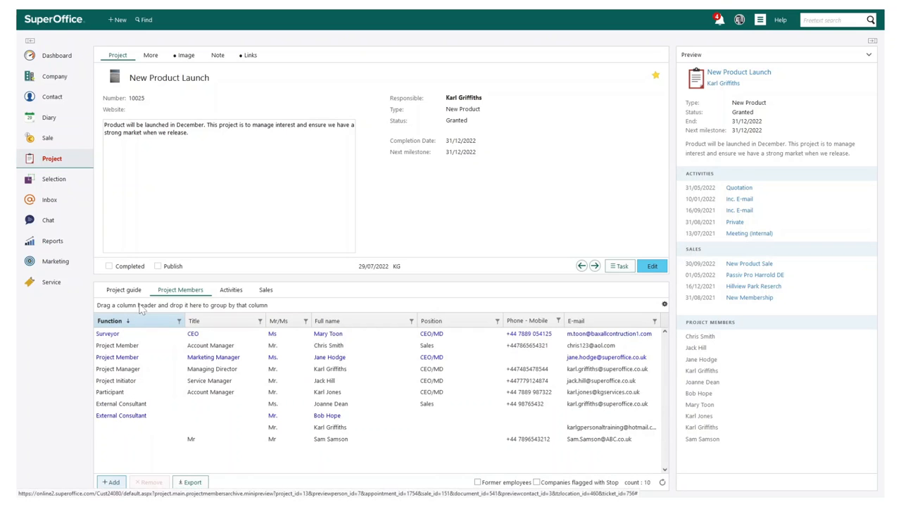
{"action": "left_click", "coordinate": [231, 289]}
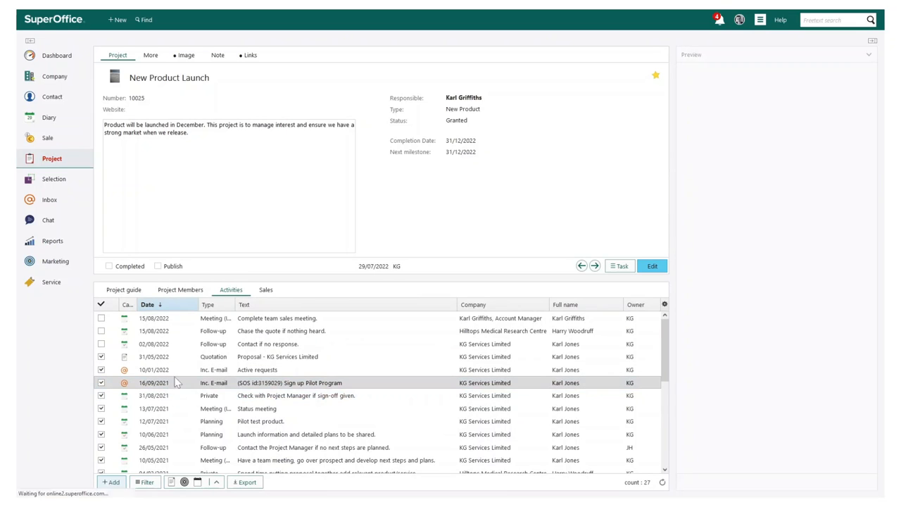
Preview the Proposal - KG Services Limited quotation, then list the project's four sales.
{"action": "left_click", "coordinate": [256, 370]}
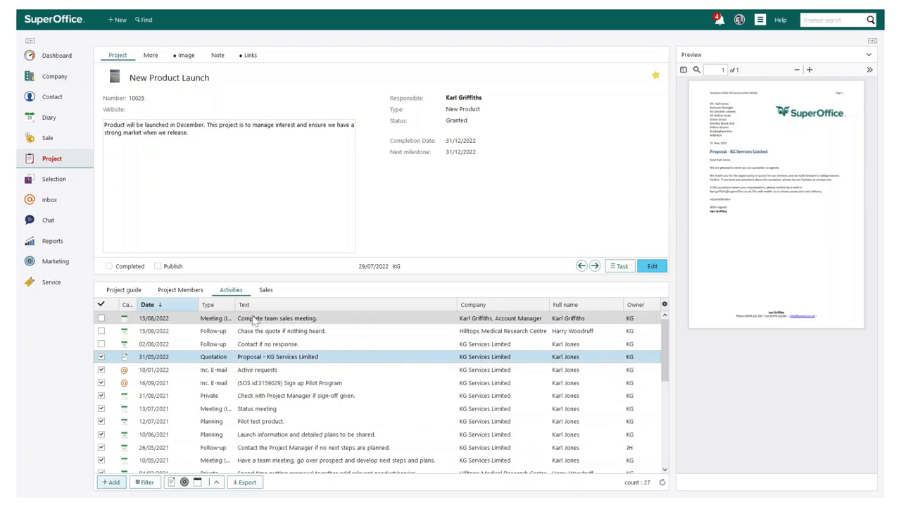
{"action": "left_click", "coordinate": [266, 289]}
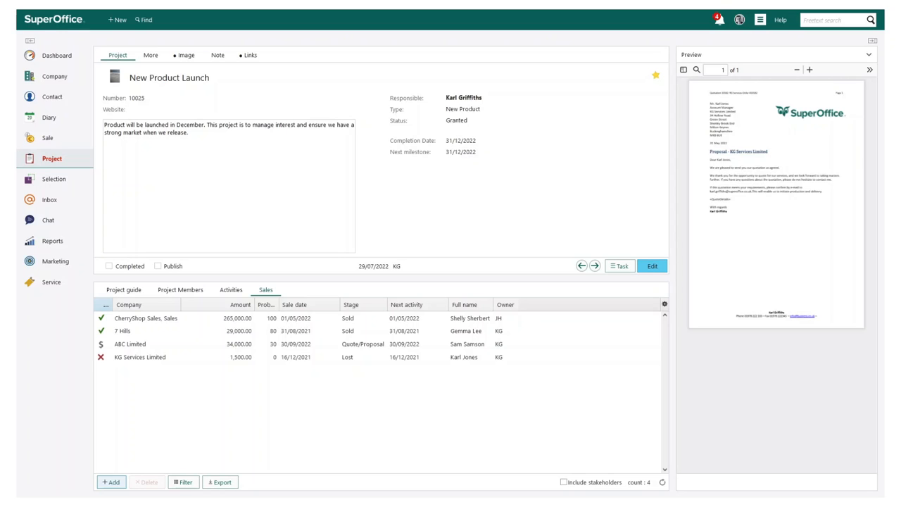
Return to the New Product Launch project guide, with Granted as current stage.
{"action": "left_click", "coordinate": [123, 290]}
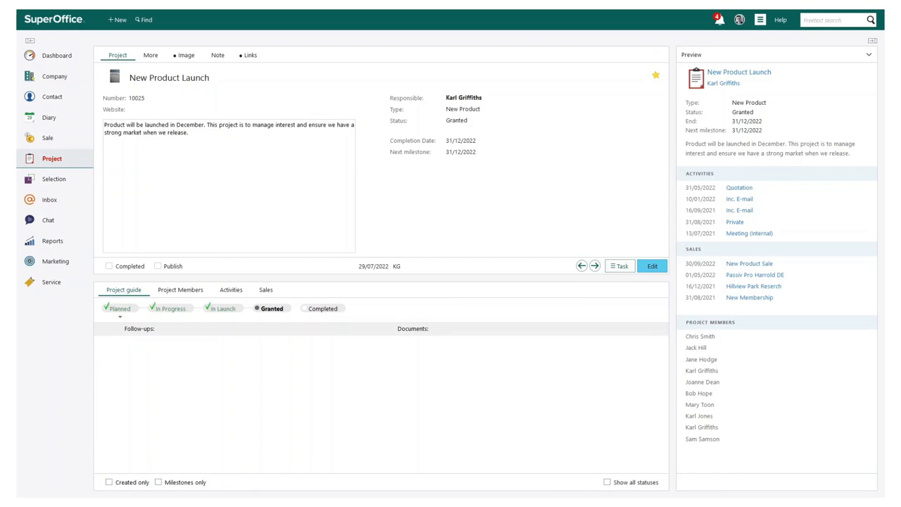
{"action": "mouse_move", "coordinate": [53, 159]}
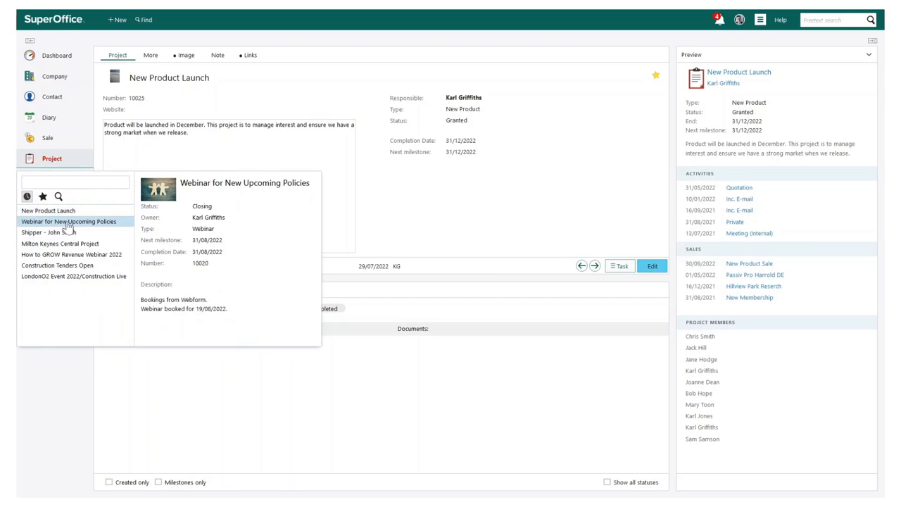
Open the Webinar for New Upcoming Policies project's members, then the Live Projects dashboard.
{"action": "left_click", "coordinate": [69, 221]}
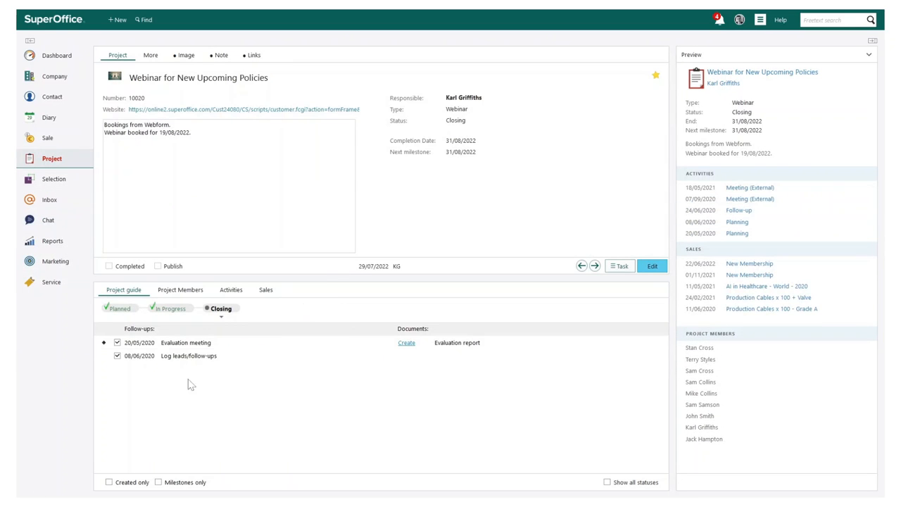
{"action": "mouse_move", "coordinate": [212, 113]}
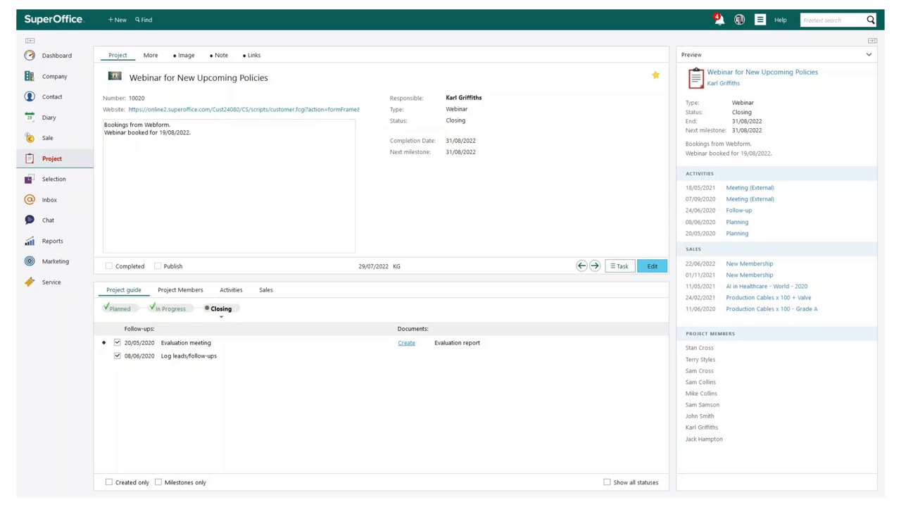
{"action": "left_click", "coordinate": [180, 289]}
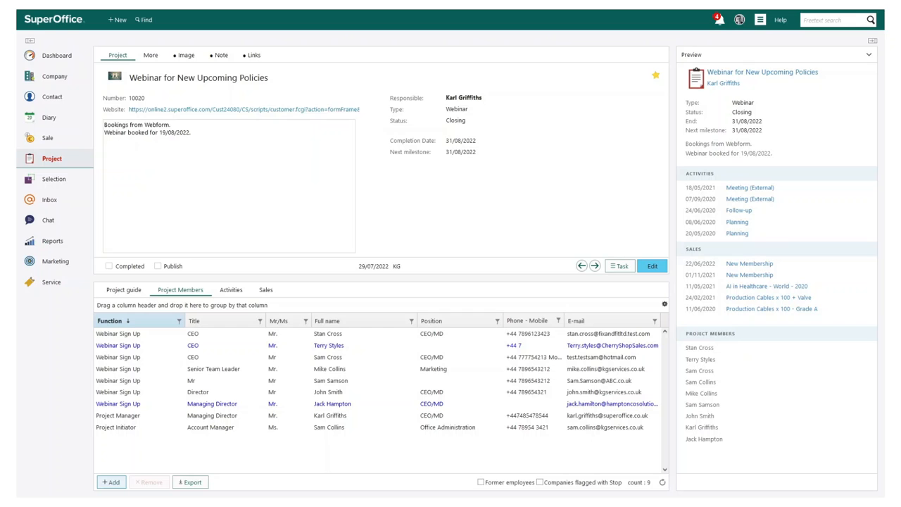
{"action": "mouse_move", "coordinate": [227, 277]}
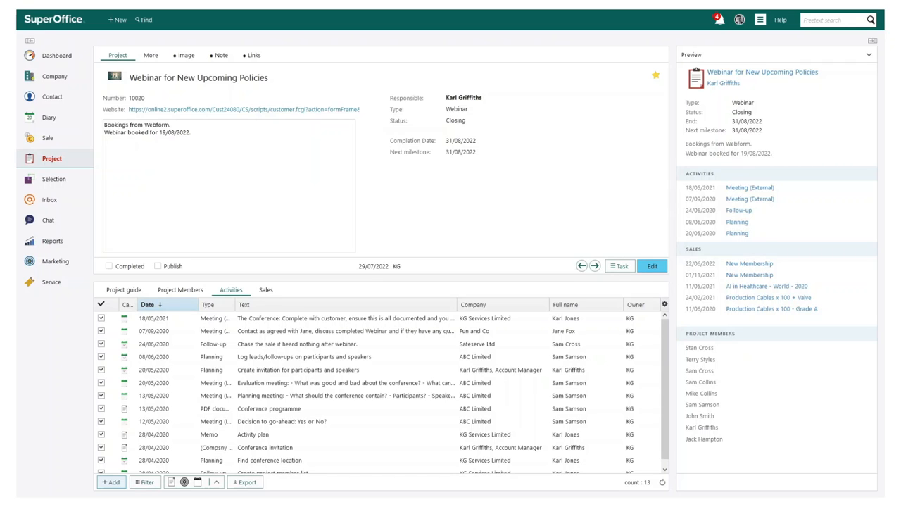
{"action": "left_click", "coordinate": [56, 55]}
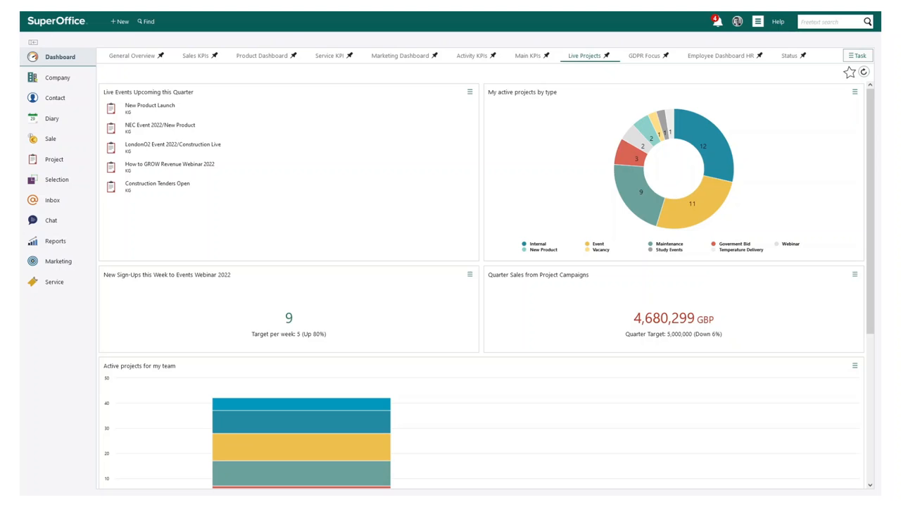
{"action": "left_click", "coordinate": [169, 165]}
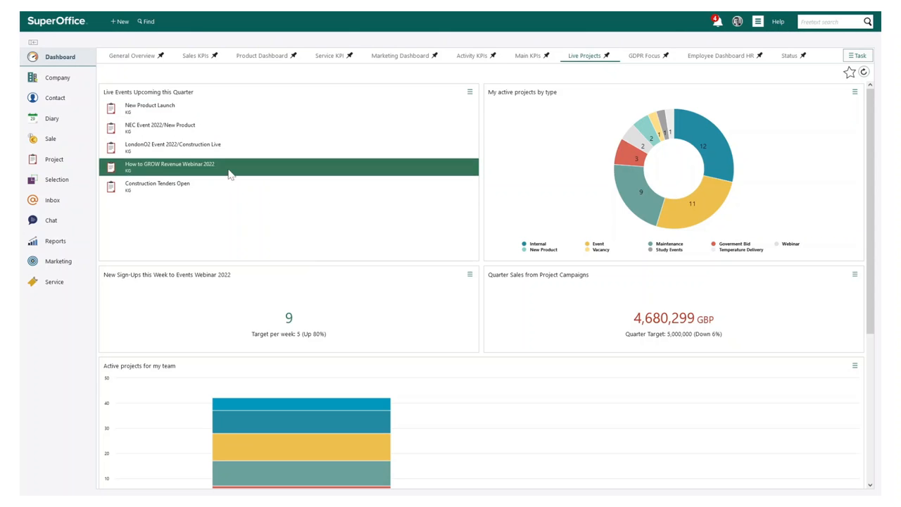
{"action": "left_click", "coordinate": [642, 126]}
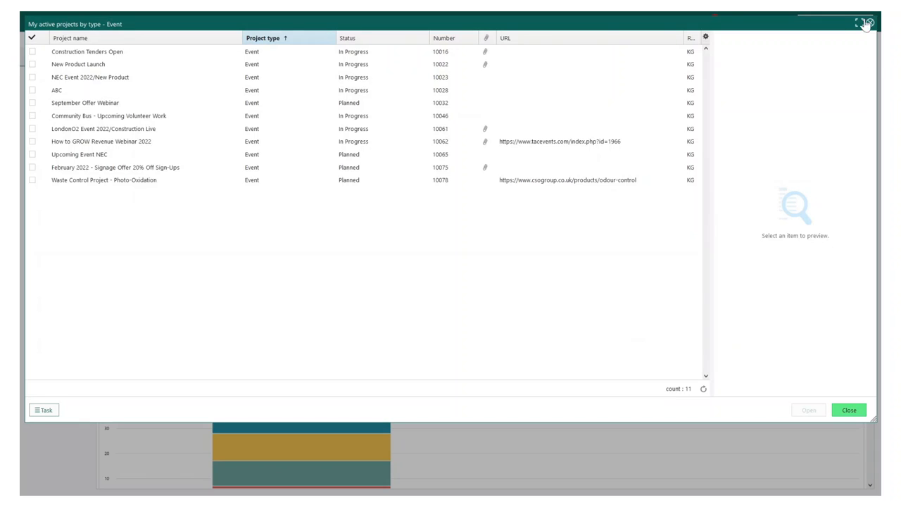
{"action": "left_click", "coordinate": [848, 410]}
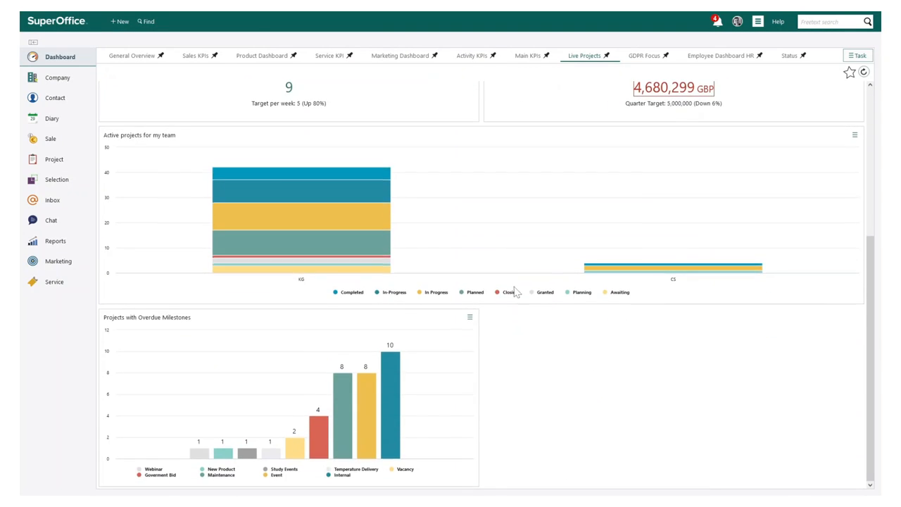
{"action": "scroll", "scroll_direction": "up", "scroll_amount": 3}
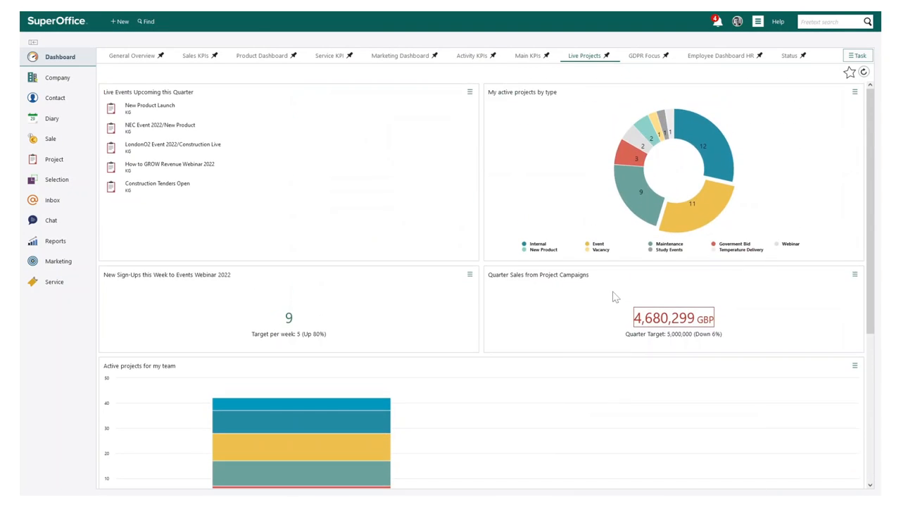
{"action": "mouse_move", "coordinate": [398, 331]}
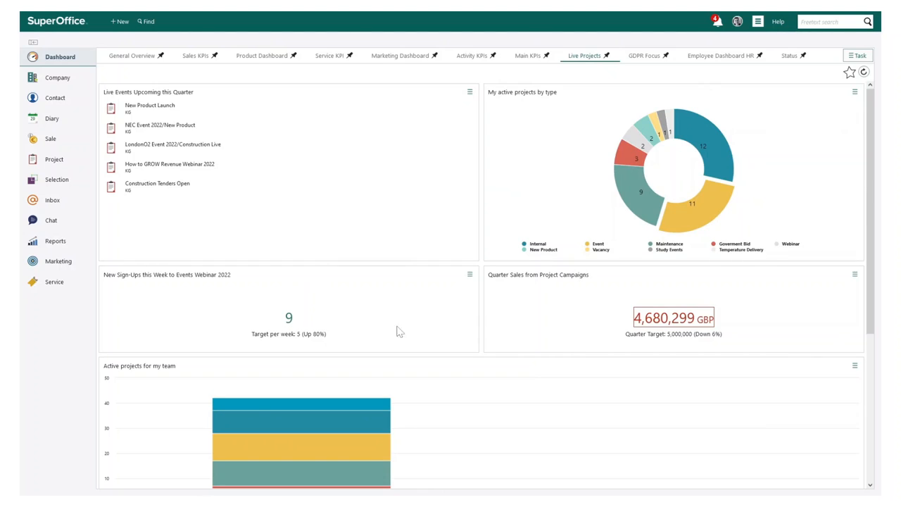